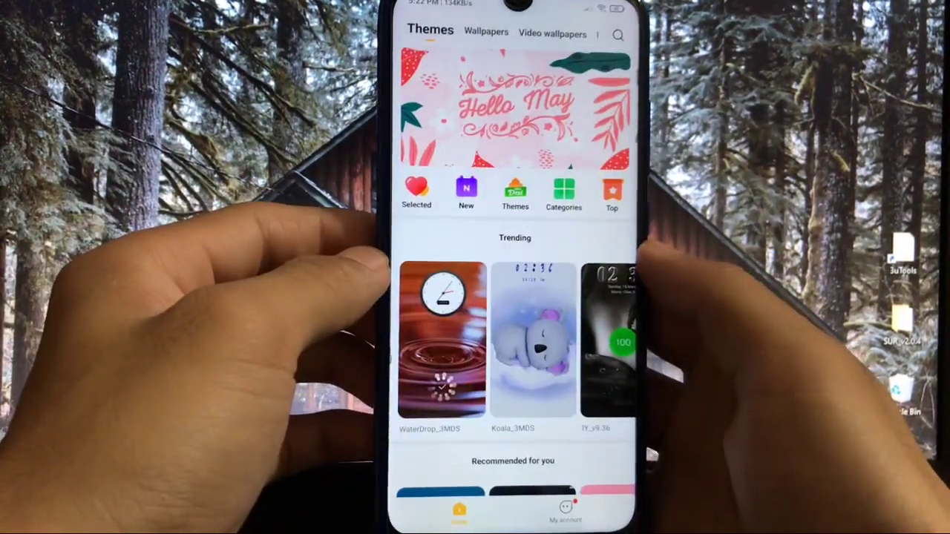
# Preview the WaterDrop_3MDS trending theme, then leave Themes for the Camera app.
pyautogui.click(442, 334)
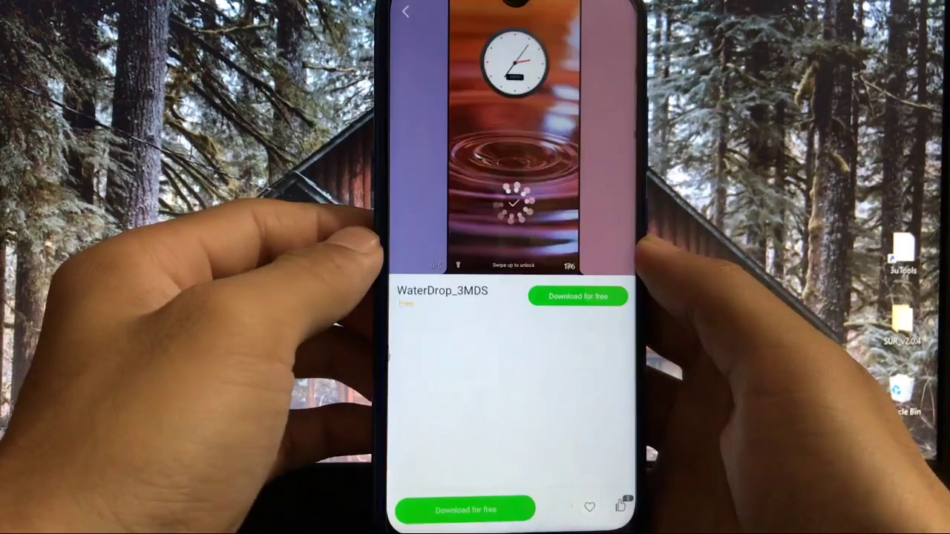
pyautogui.click(578, 297)
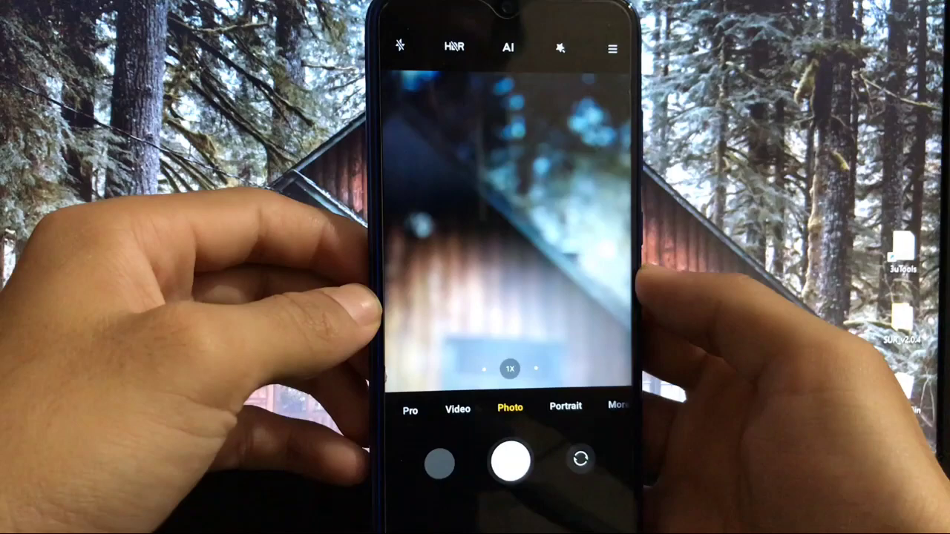
# Explore the Camera modes, then move on to File Manager's Recent tab.
pyautogui.click(513, 229)
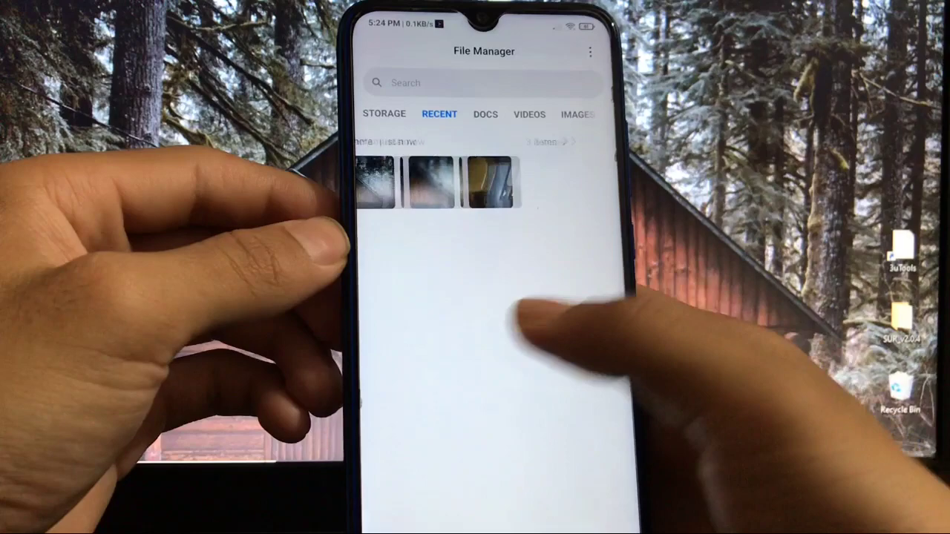
# Install the Gcam APK from the SD card's Android Apps folder and launch it.
pyautogui.click(383, 113)
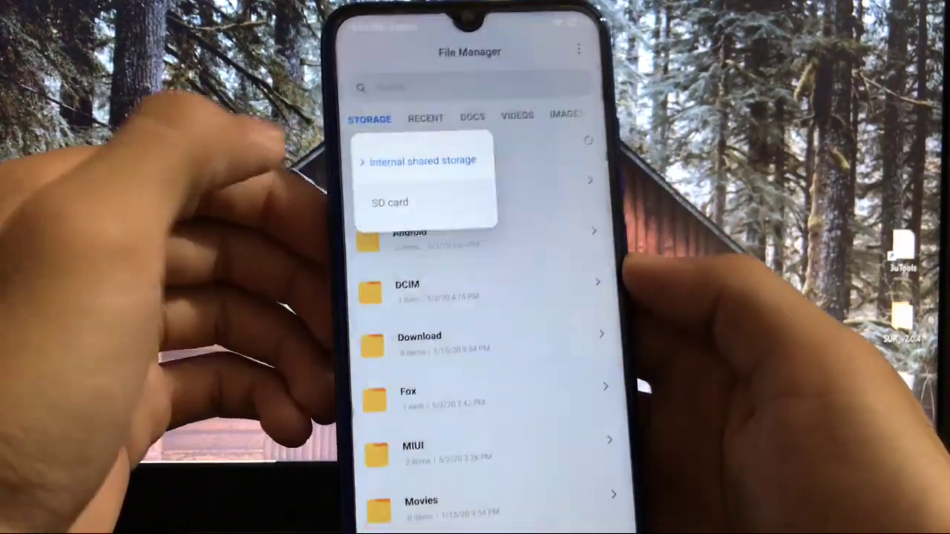
pyautogui.click(388, 202)
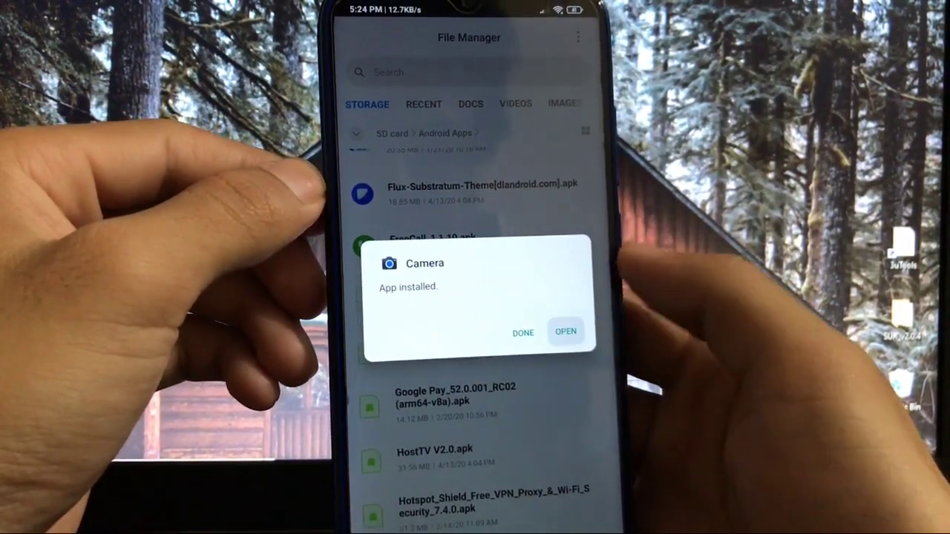
pyautogui.click(566, 333)
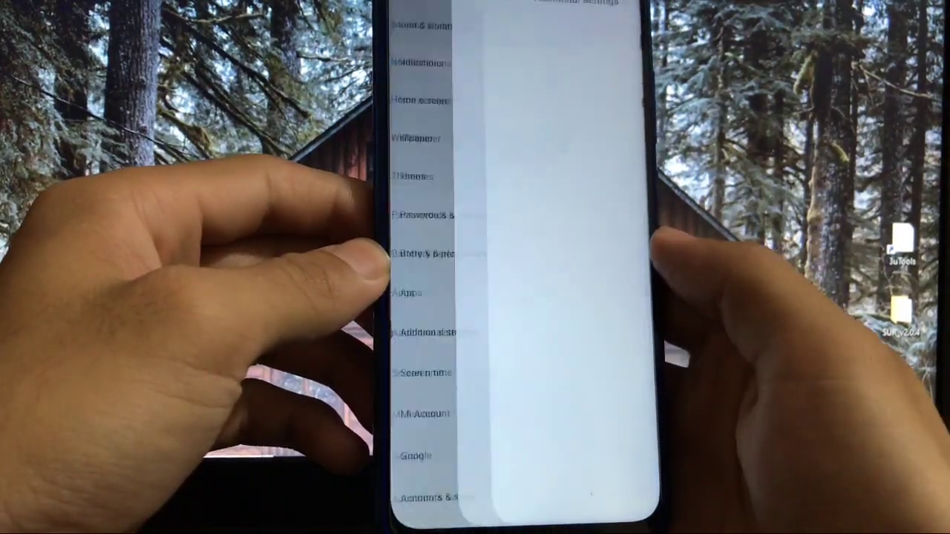
# Browse the Additional settings list and return to the main Settings screen.
pyautogui.scroll(-3)
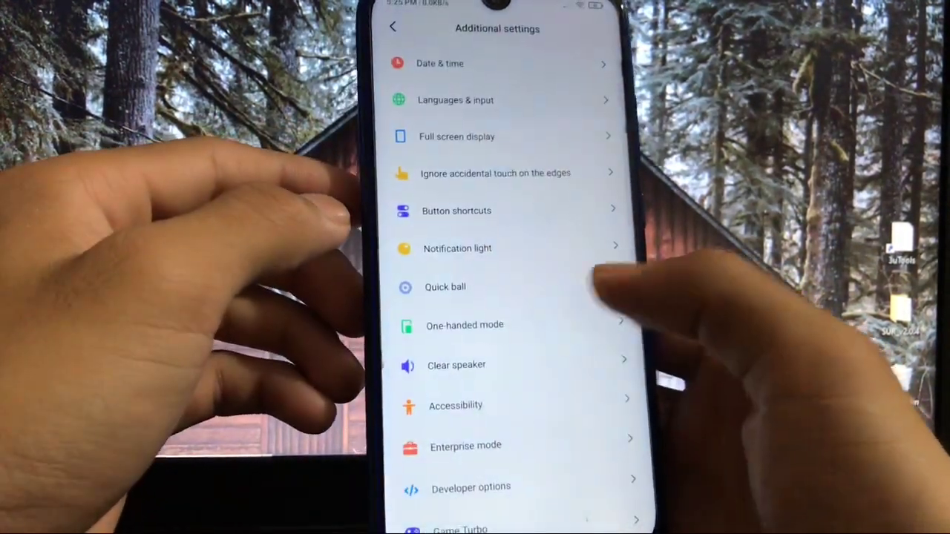
pyautogui.click(392, 26)
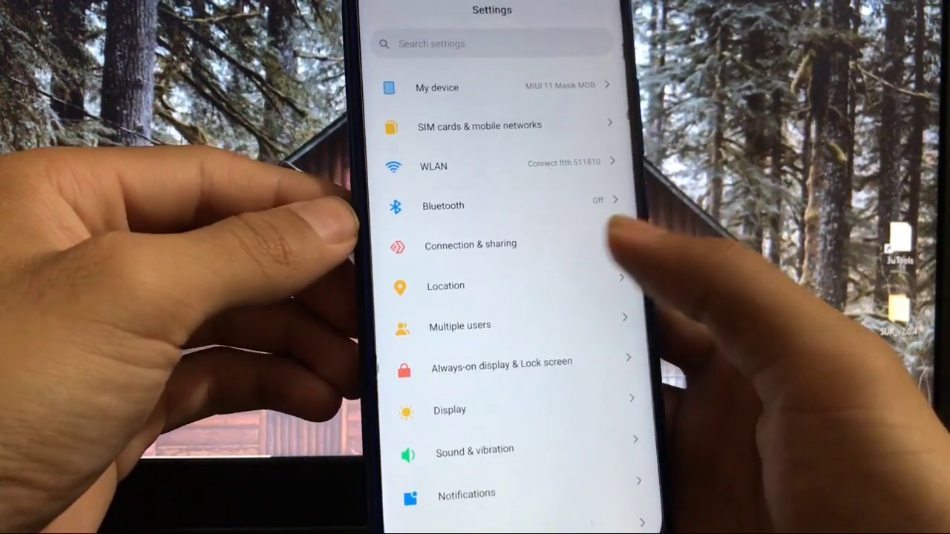
# Review the Location settings unchanged and return to the main Settings list.
pyautogui.click(445, 285)
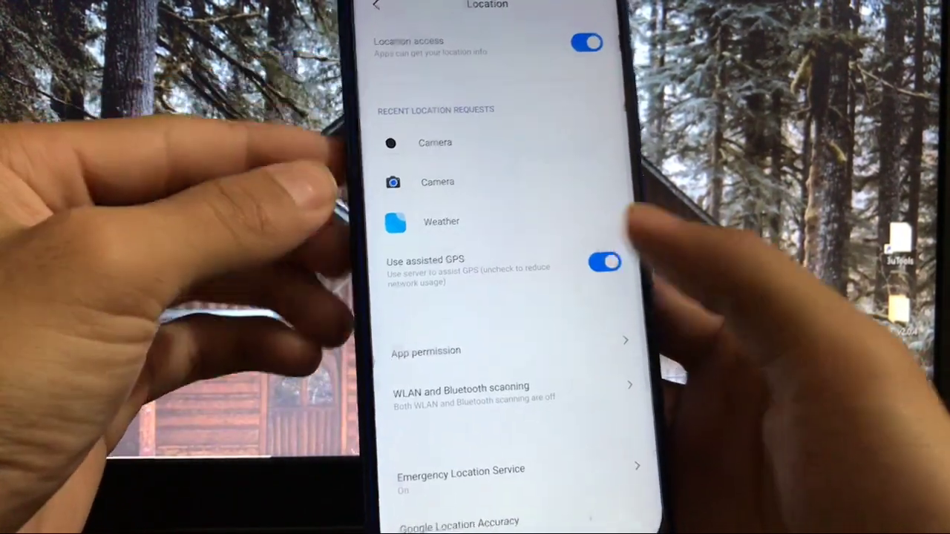
pyautogui.click(377, 6)
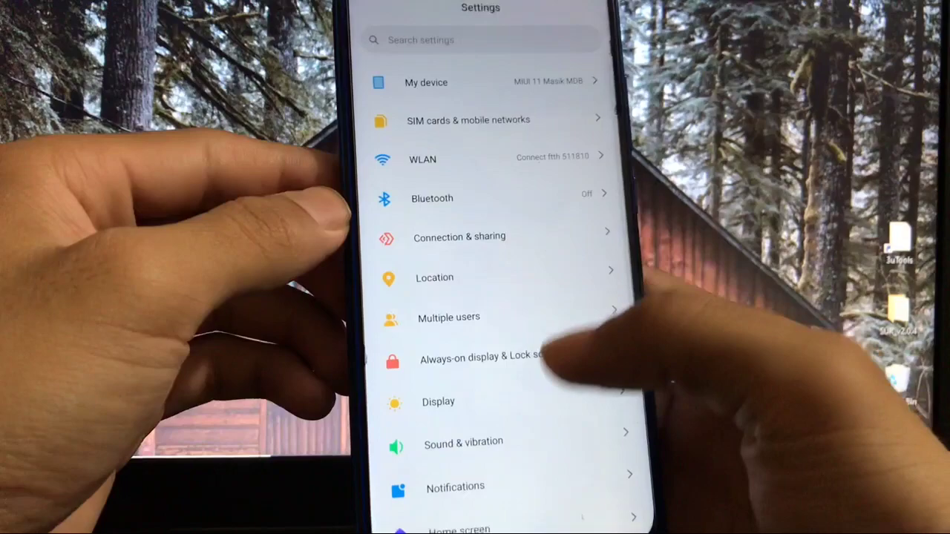
# Review Always-on display & Lock screen settings unchanged, then leave for the Display page.
pyautogui.click(475, 358)
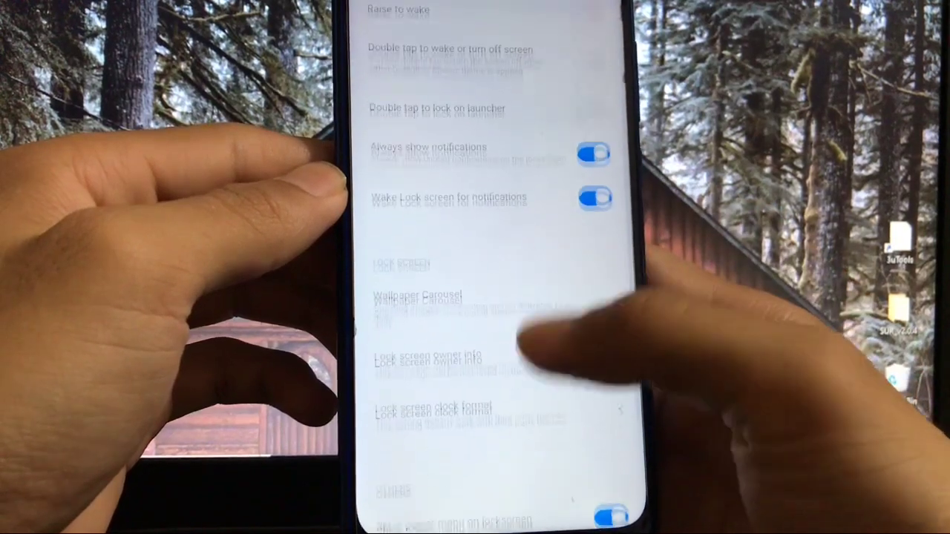
pyautogui.scroll(3)
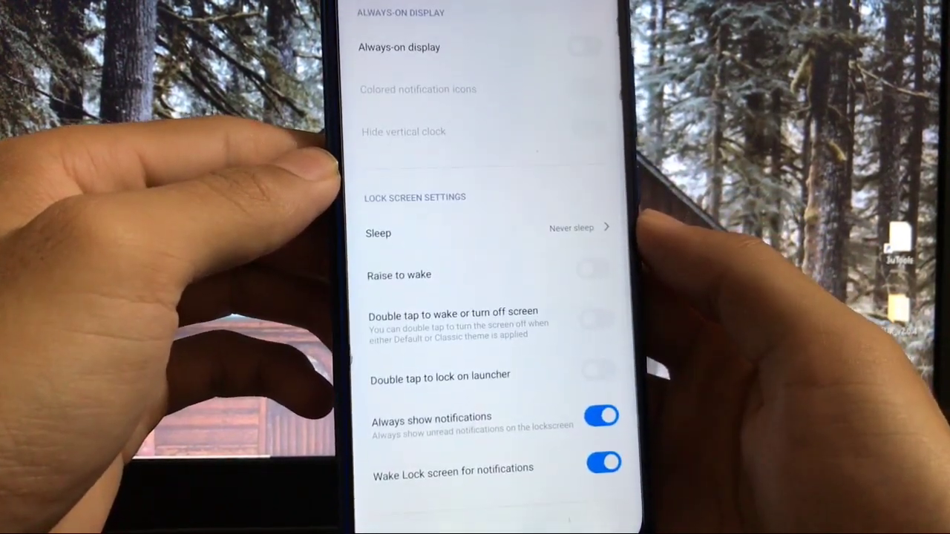
pyautogui.press('Back')
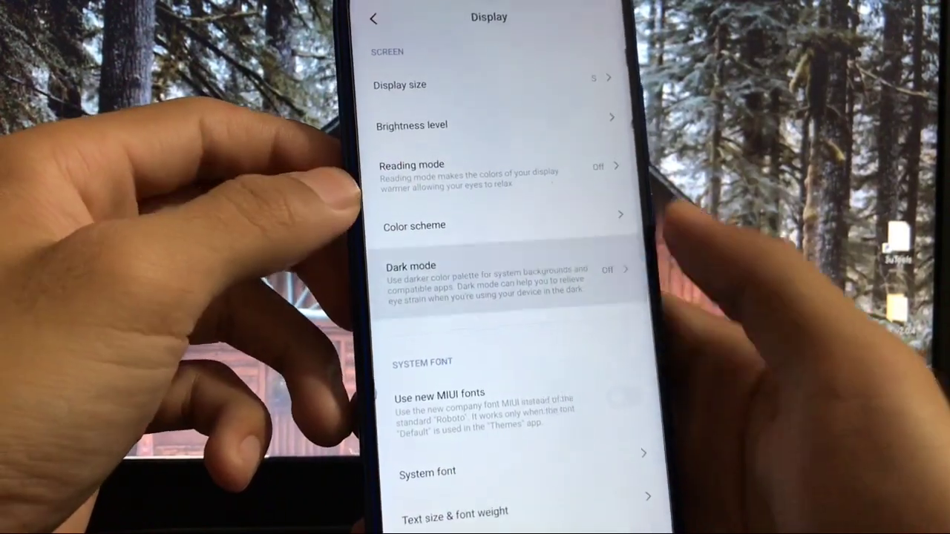
# Look through the Dark mode settings without changing them.
pyautogui.click(483, 278)
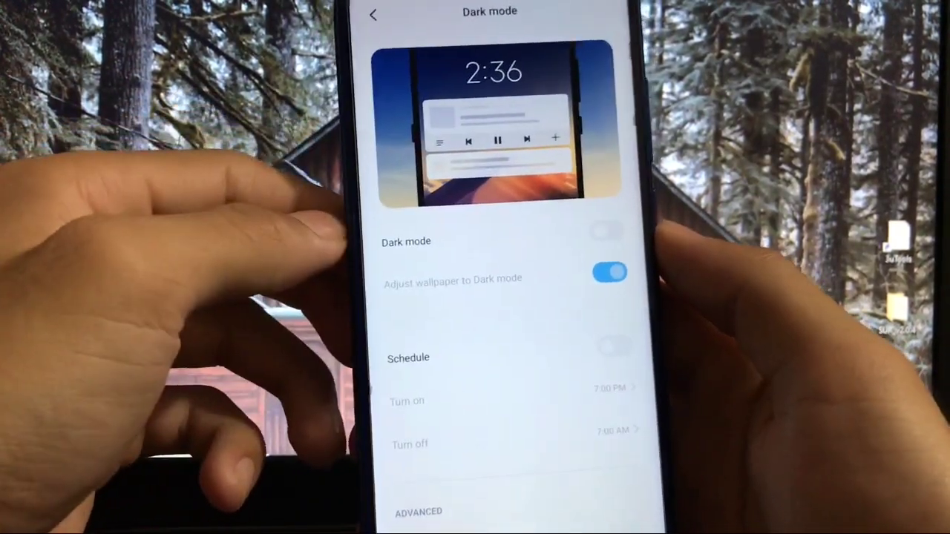
pyautogui.scroll(3)
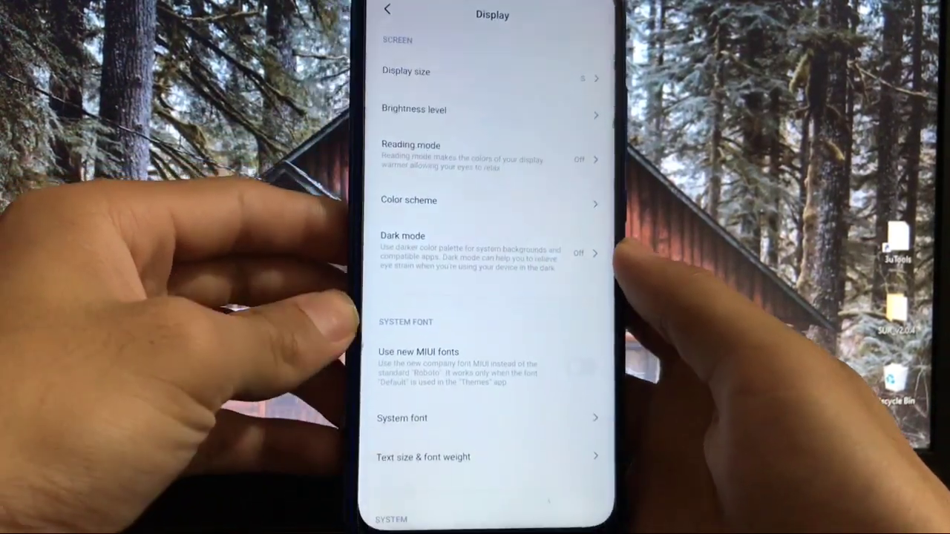
pyautogui.scroll(3)
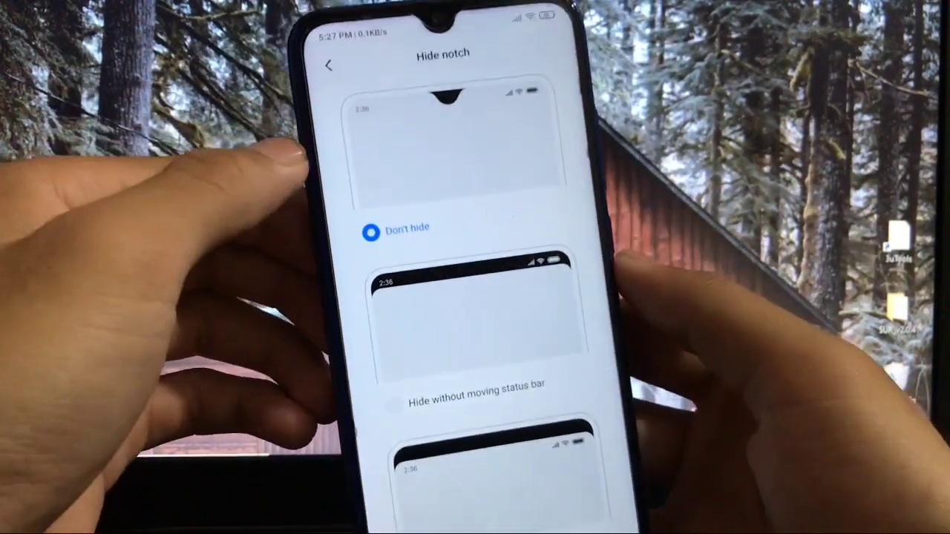
# View the Hide notch options, keep the notch shown, and return to Notch & status bar.
pyautogui.click(416, 386)
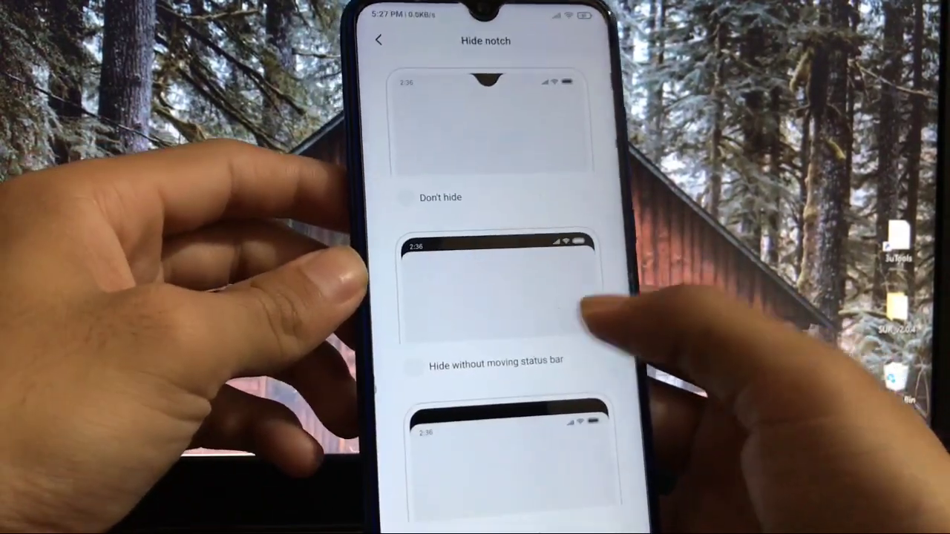
pyautogui.click(380, 42)
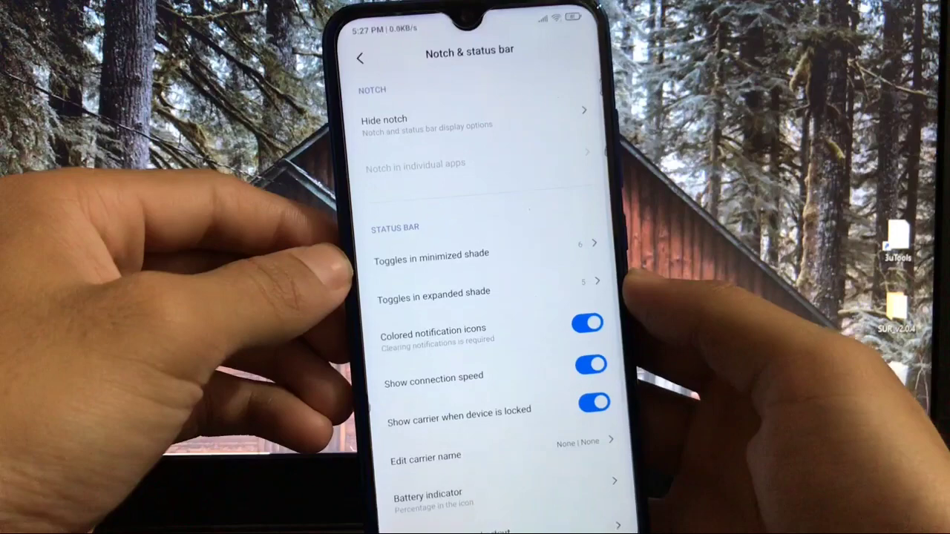
# Scroll through the status bar icon settings before moving to Home screen settings.
pyautogui.scroll(-3)
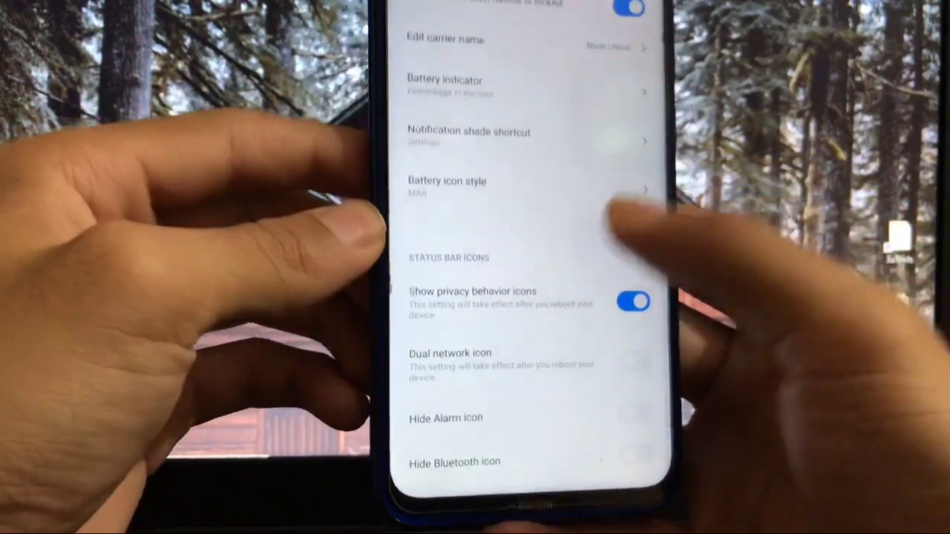
pyautogui.scroll(3)
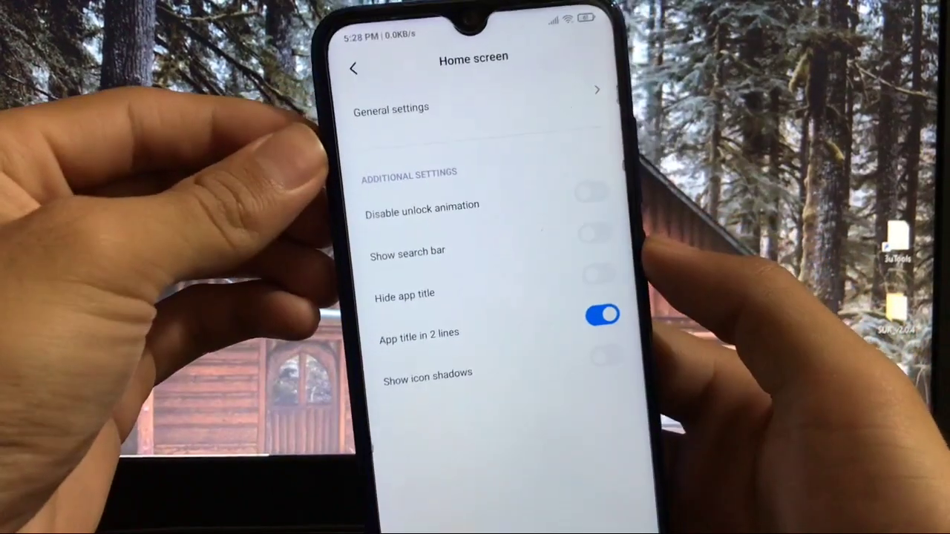
# View the Home screen layout choices, keep Regular, and scroll the remaining Home screen settings.
pyautogui.scroll(3)
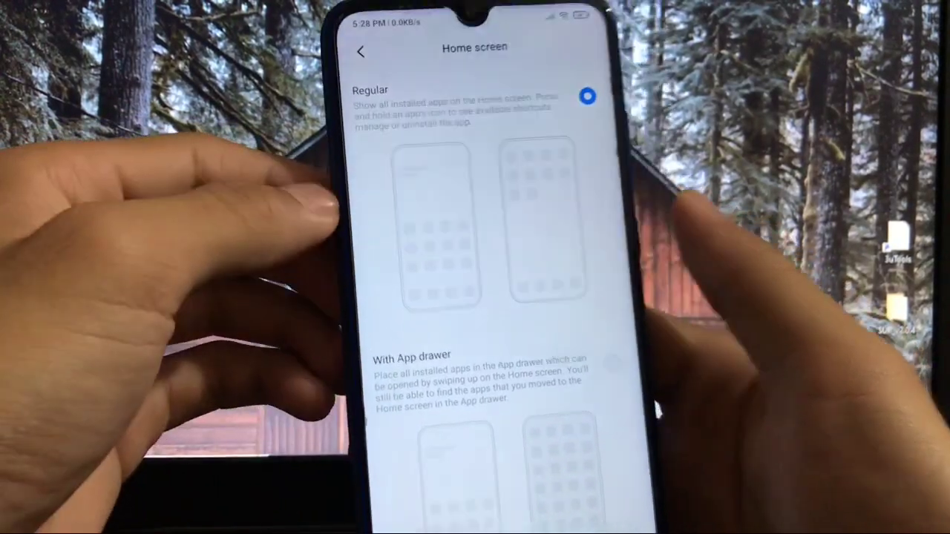
pyautogui.click(362, 51)
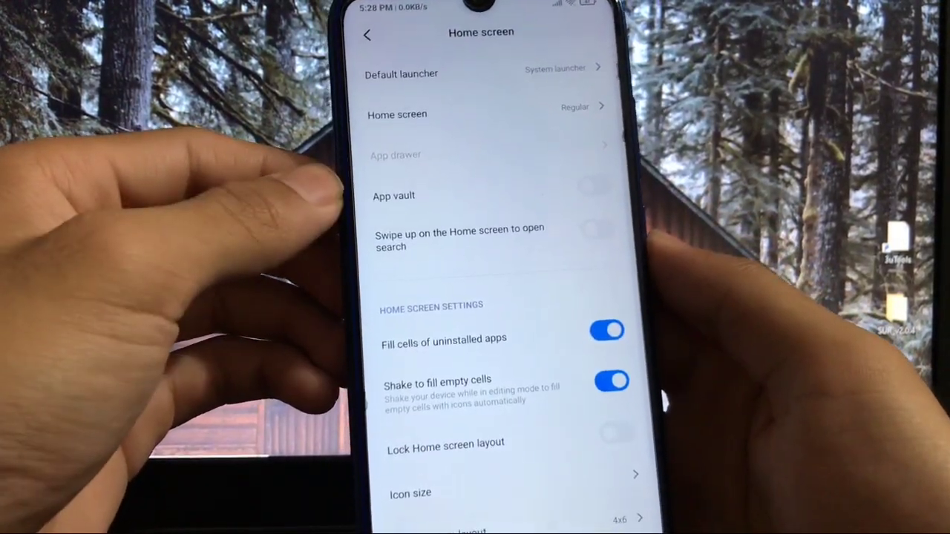
pyautogui.scroll(-3)
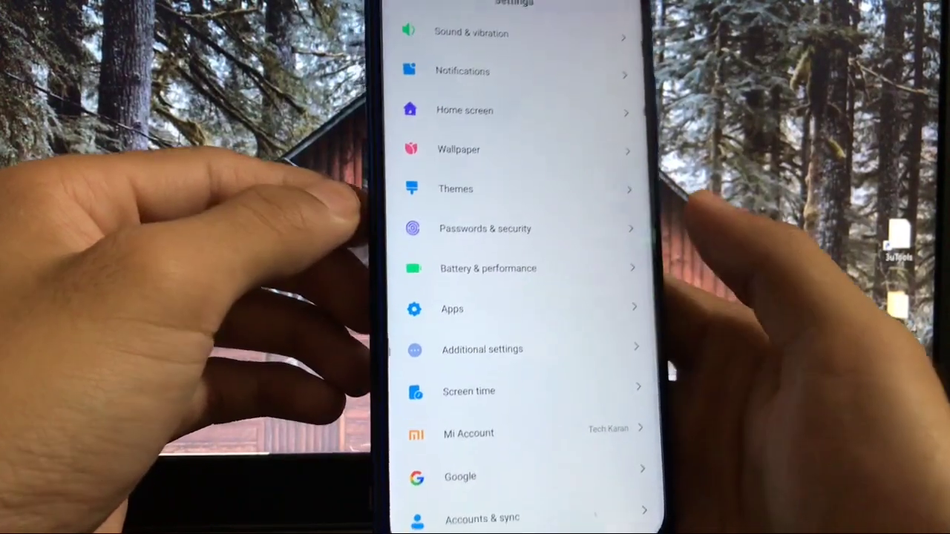
# View Full screen display navigation options in Additional settings, keeping full screen gestures.
pyautogui.click(481, 349)
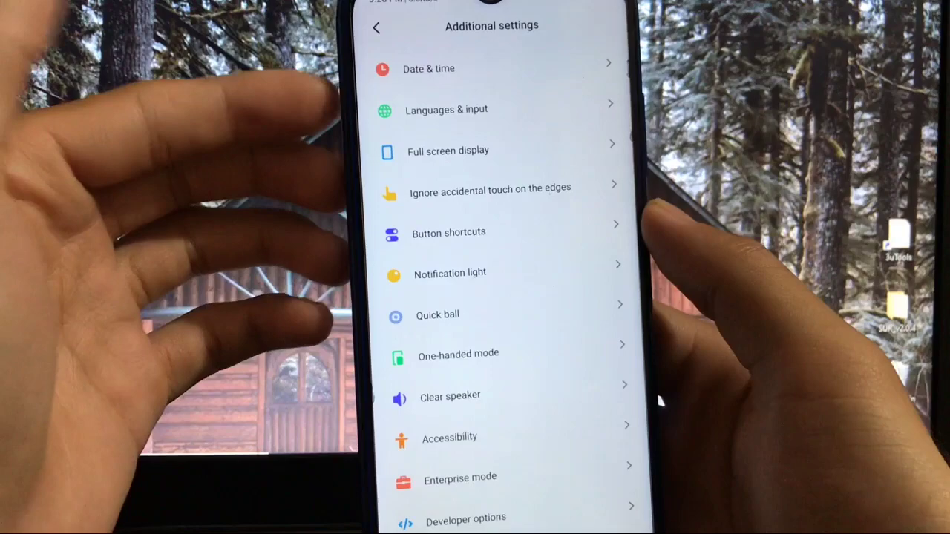
pyautogui.click(448, 152)
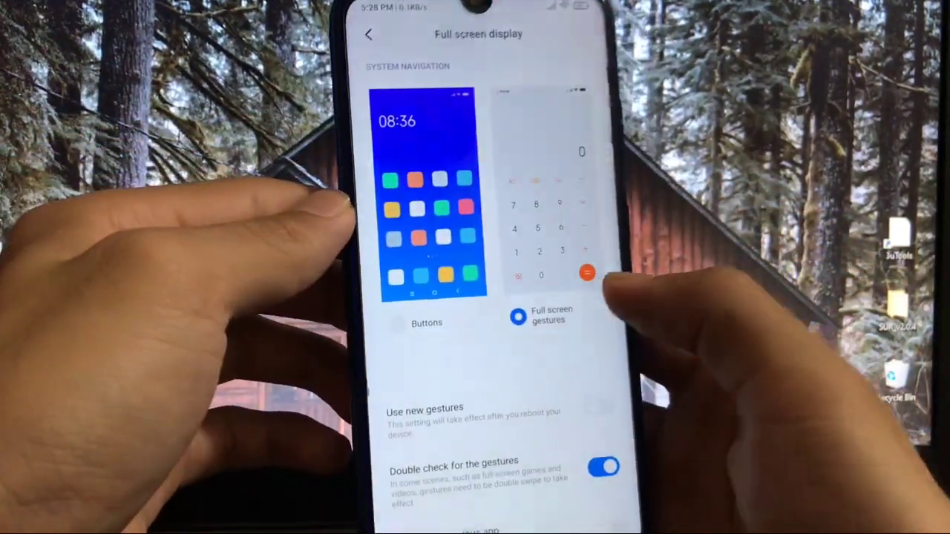
pyautogui.click(368, 34)
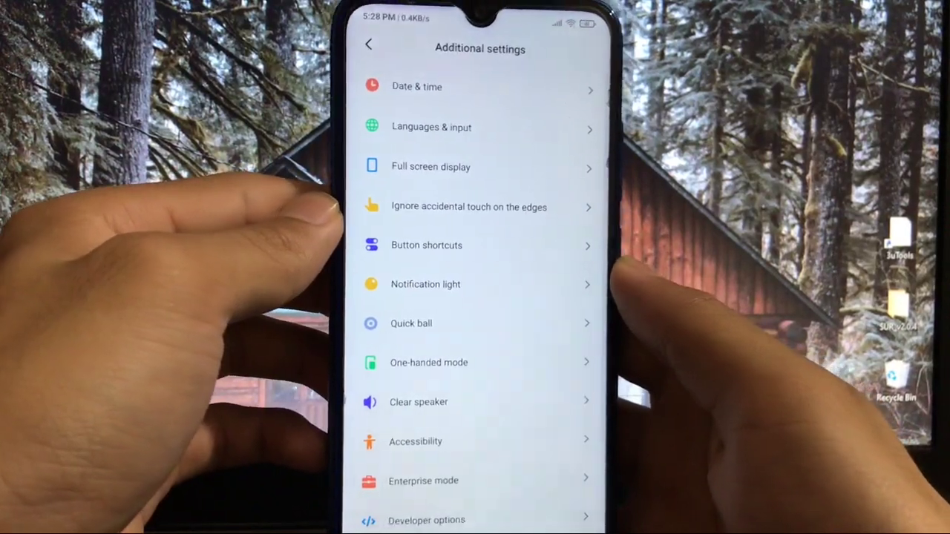
# Scroll the Additional settings list down to the MIUI lab and Back up options.
pyautogui.click(469, 206)
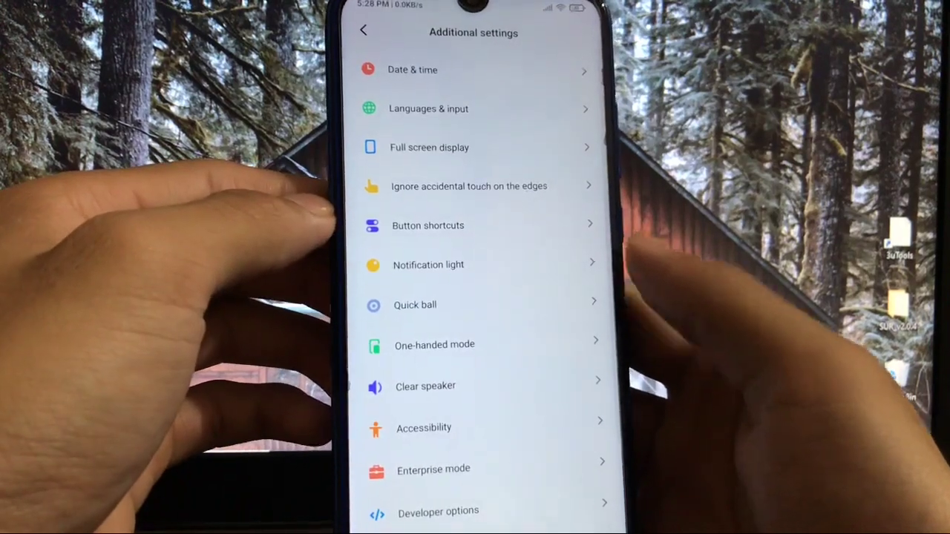
pyautogui.scroll(3)
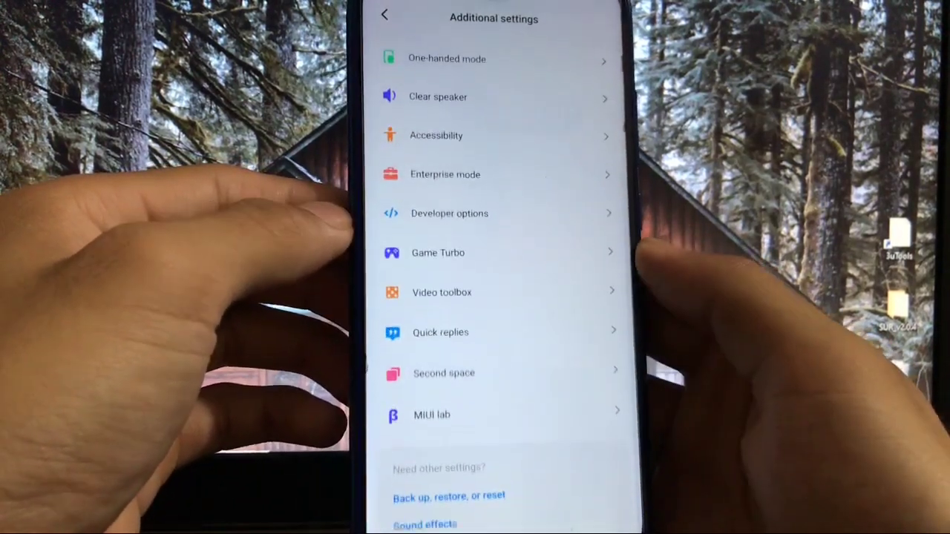
pyautogui.scroll(3)
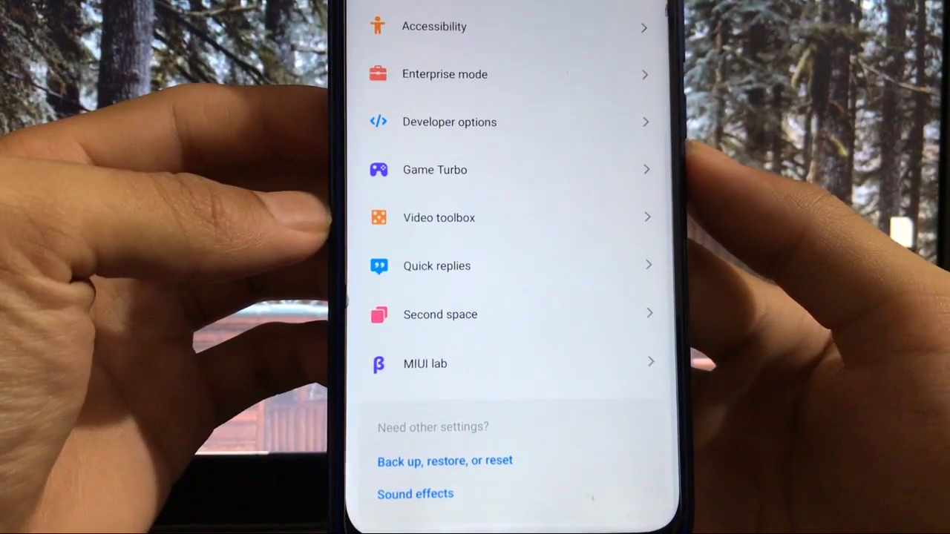
pyautogui.scroll(-3)
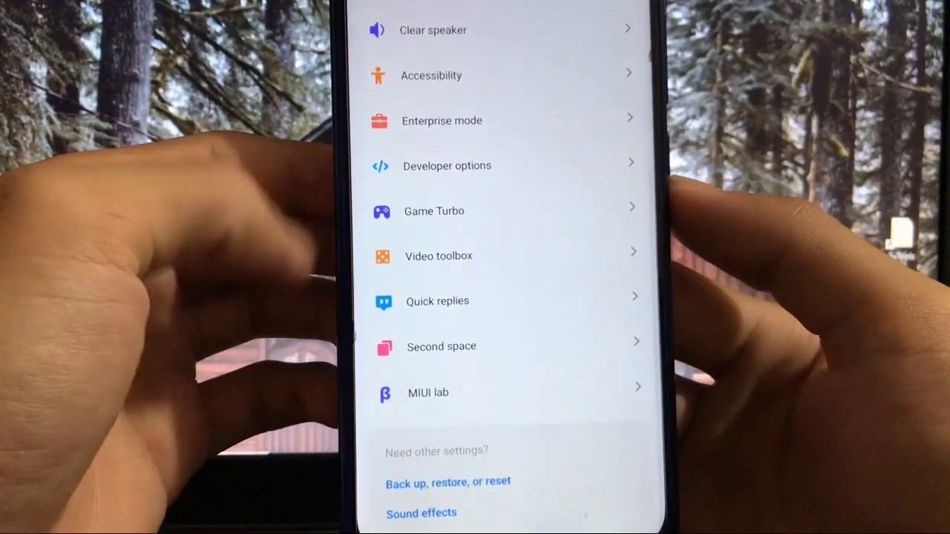